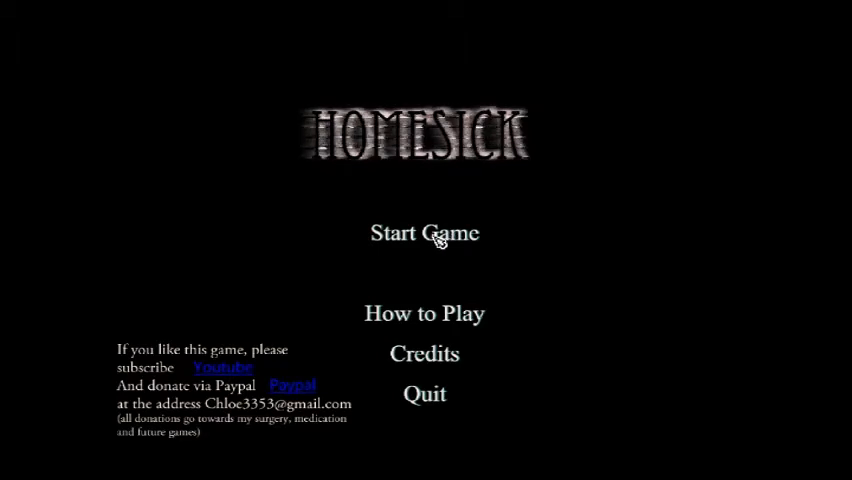
pyautogui.moveTo(448, 140)
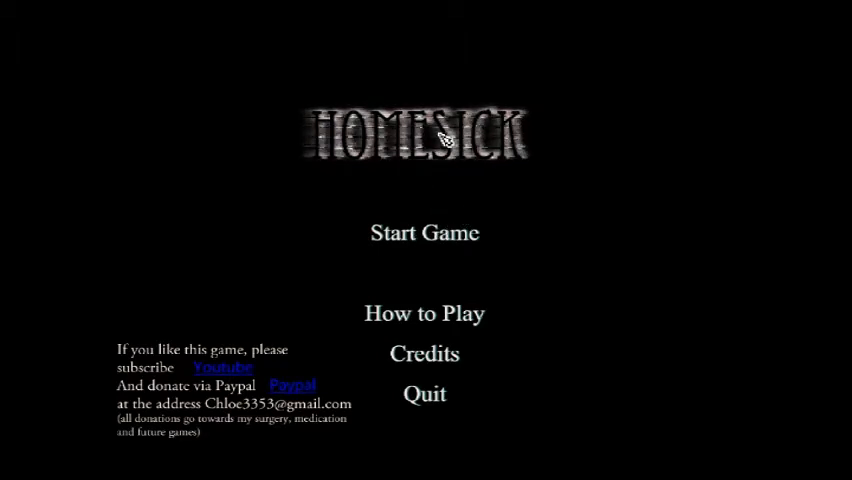
pyautogui.moveTo(308, 156)
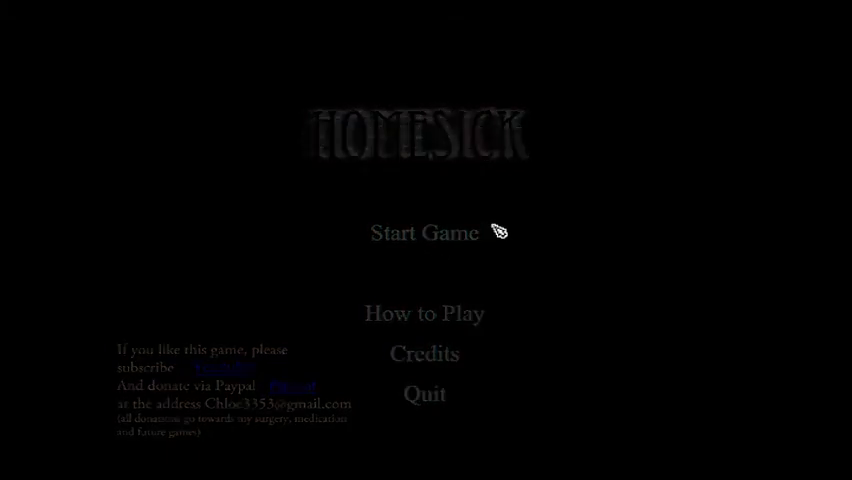
# Play one attempt from Start Game, then bring up the How to Play controls page
pyautogui.click(424, 232)
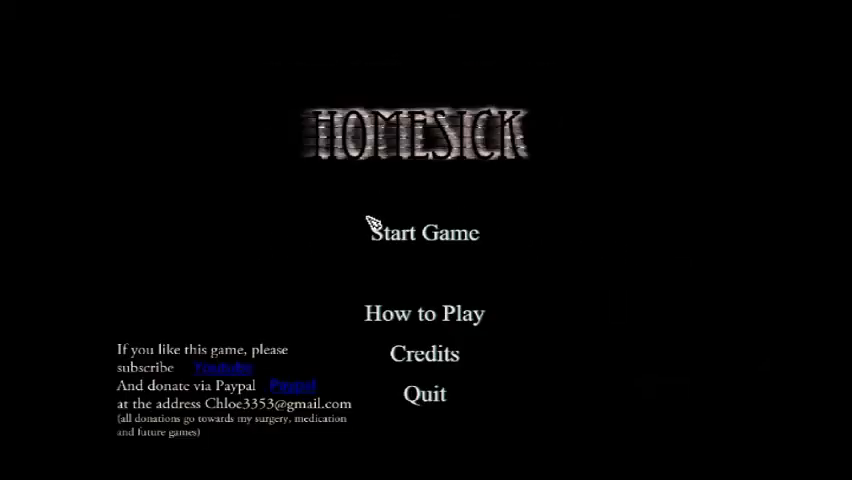
pyautogui.click(424, 312)
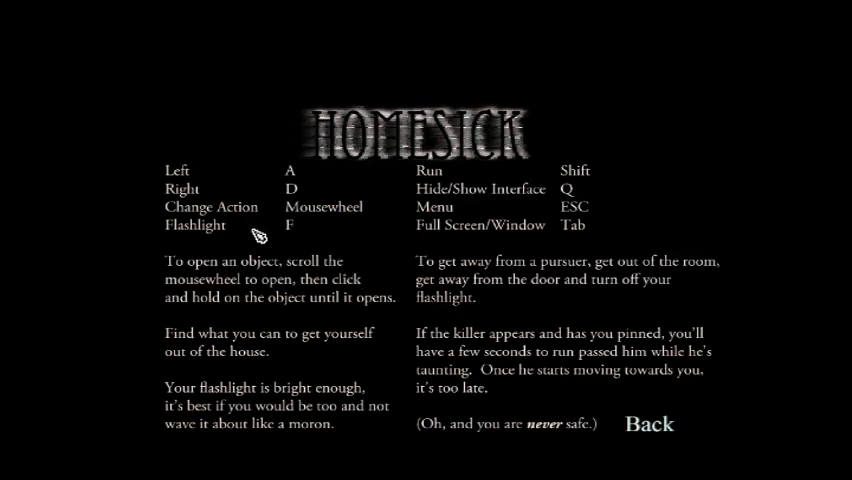
pyautogui.moveTo(460, 210)
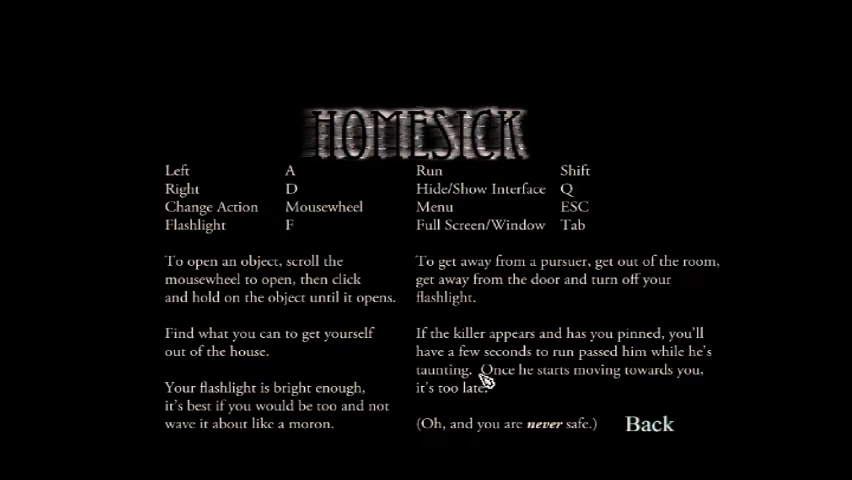
pyautogui.moveTo(486, 304)
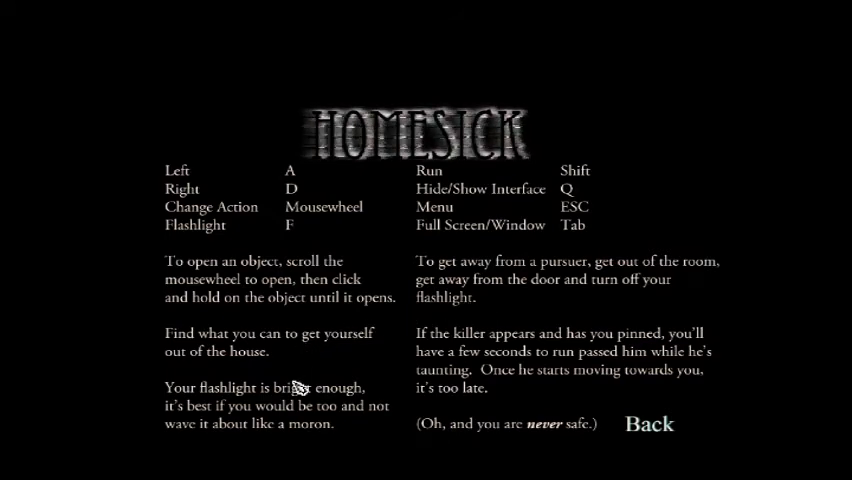
pyautogui.moveTo(256, 360)
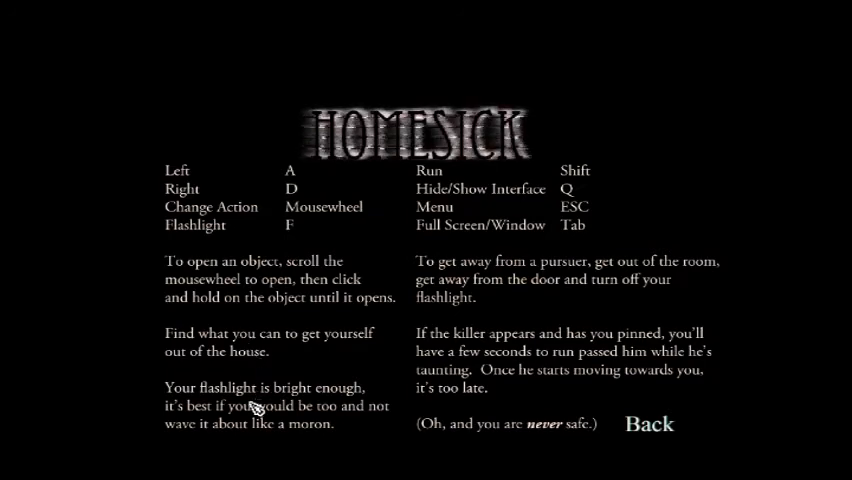
pyautogui.moveTo(290, 276)
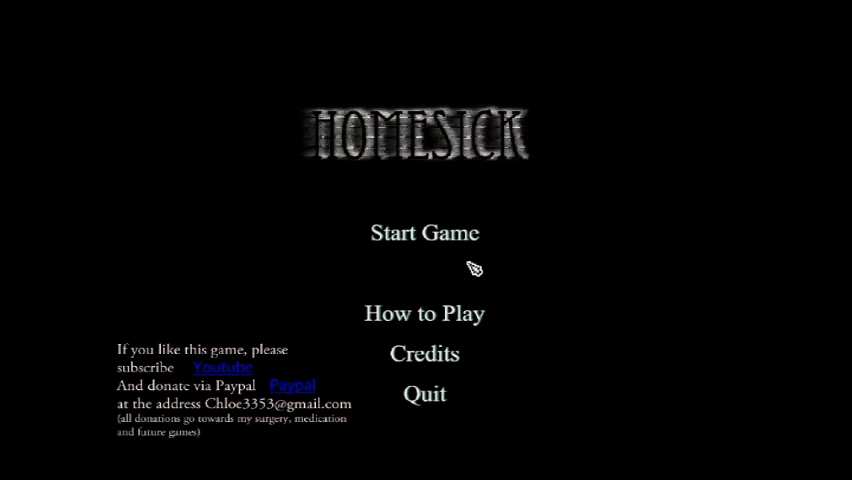
pyautogui.moveTo(436, 240)
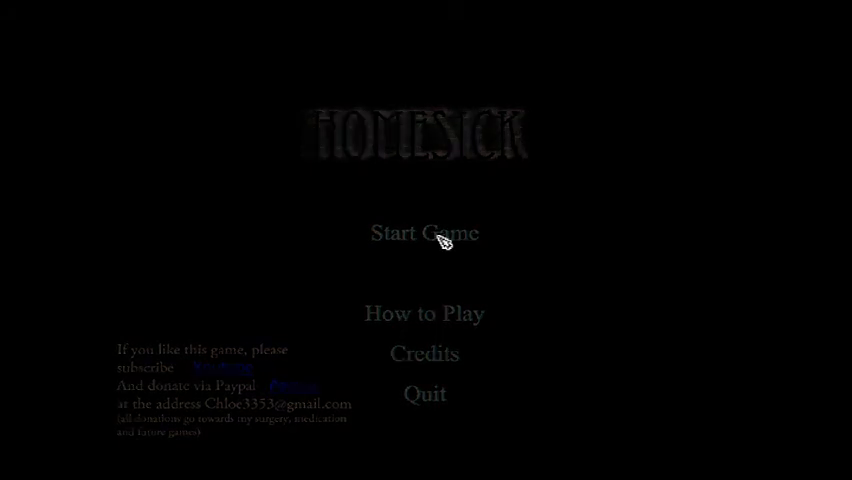
# Start a fresh game from the title menu after reading the controls
pyautogui.click(424, 232)
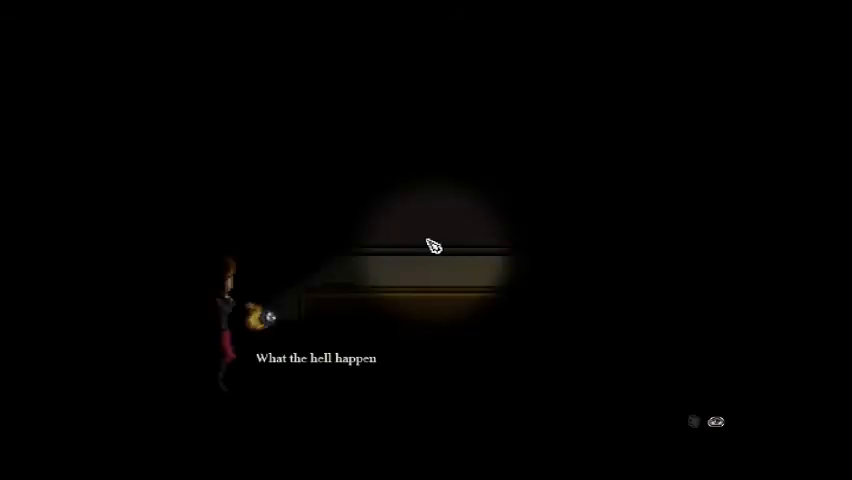